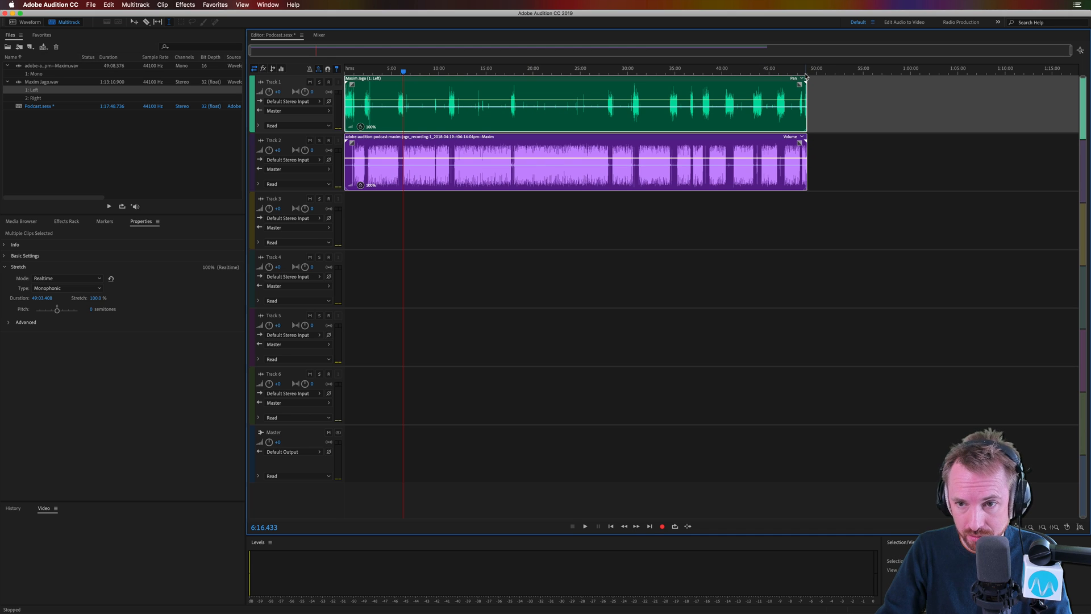
pyautogui.moveTo(813, 77)
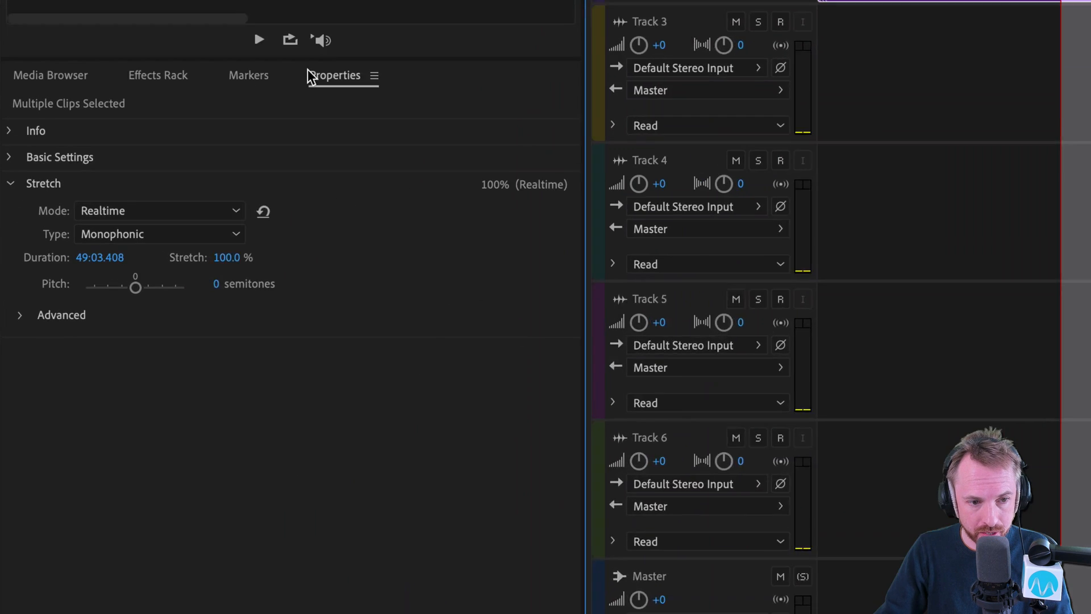
# - Set the selected clips' stretch to 50% in the Properties Stretch settings
pyautogui.click(159, 211)
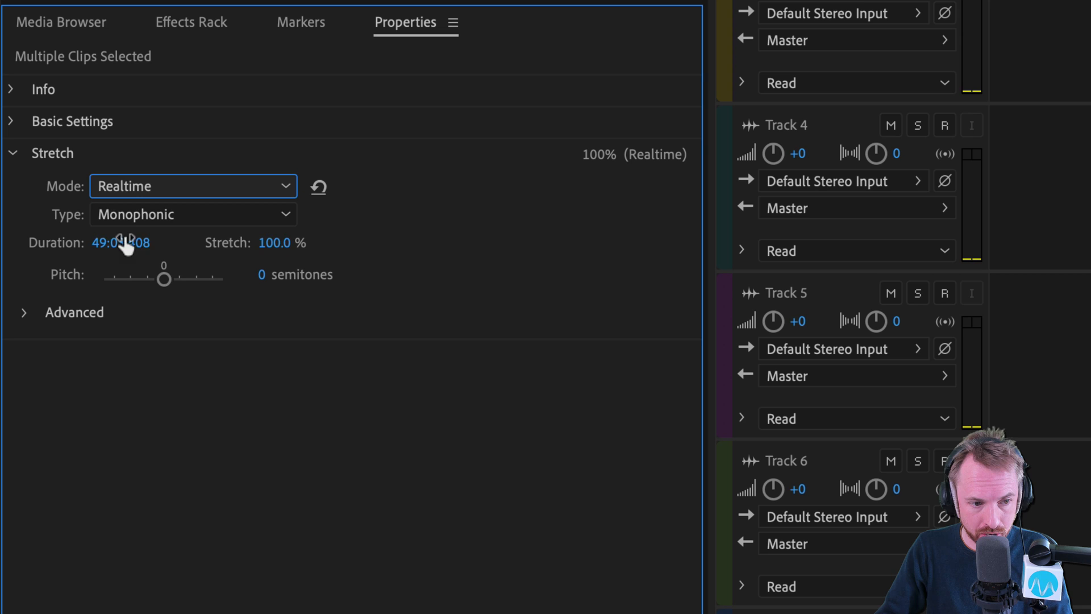
pyautogui.click(281, 242)
pyautogui.write('50')
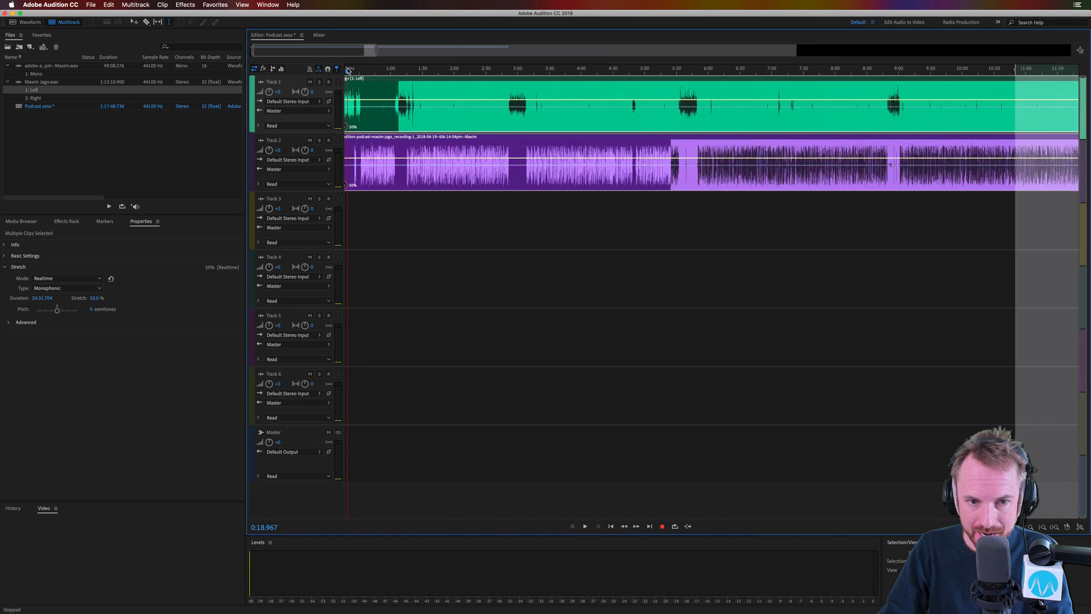
# - Razor-split the Track 1 and Track 2 clips at the playhead near 0:25
pyautogui.click(585, 525)
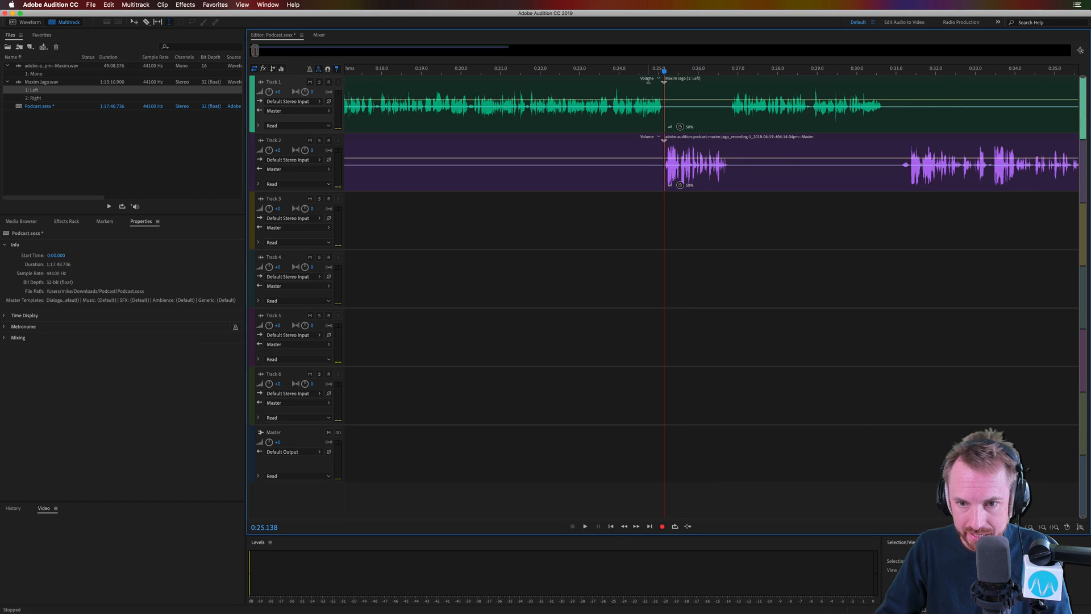
pyautogui.click(584, 525)
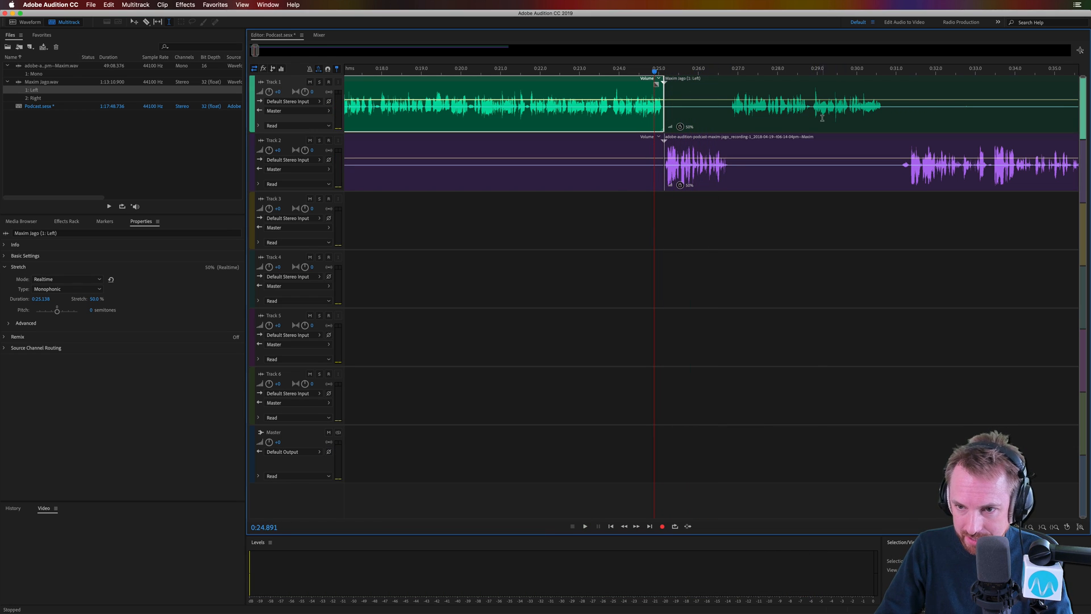
pyautogui.click(586, 526)
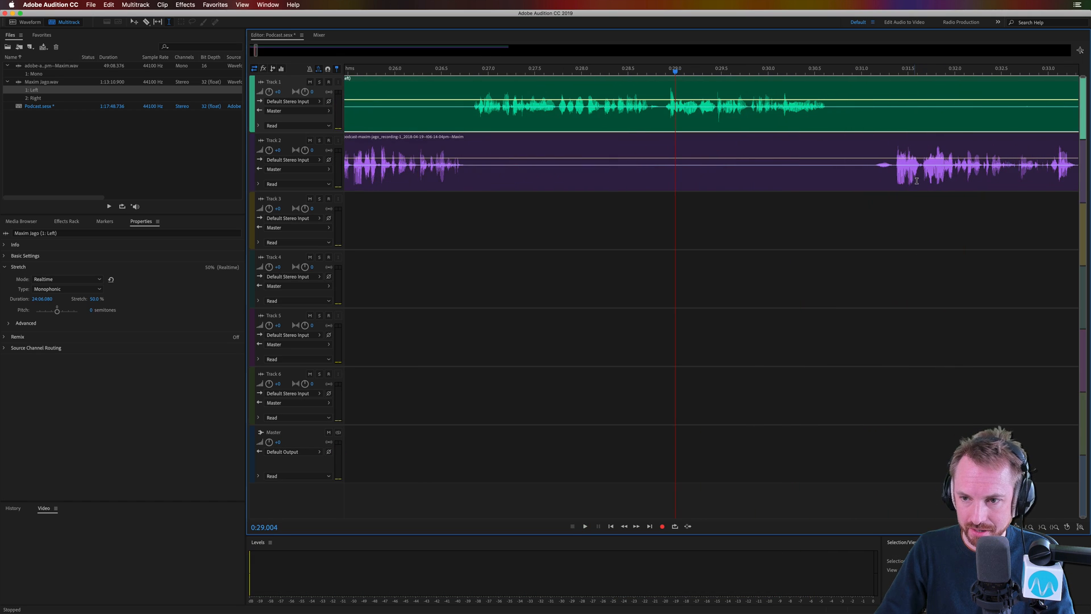
pyautogui.click(584, 526)
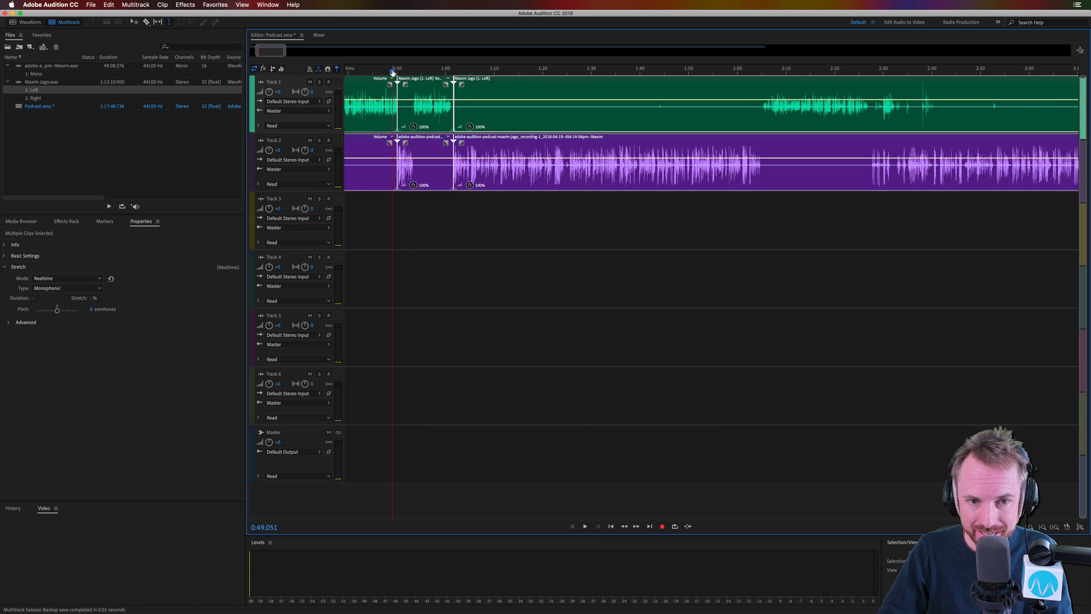
pyautogui.click(584, 526)
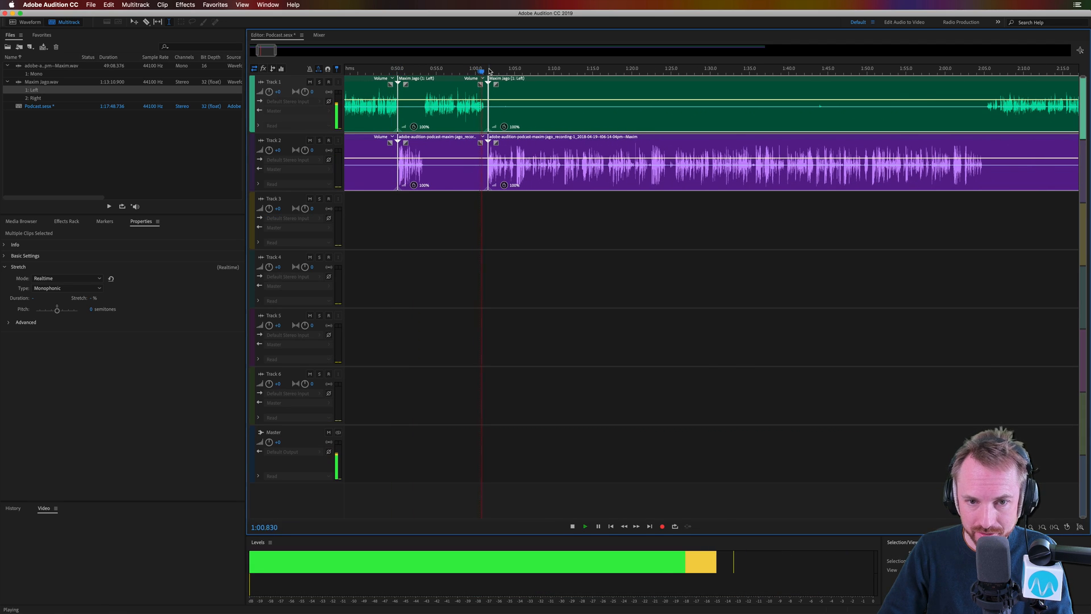
pyautogui.click(572, 526)
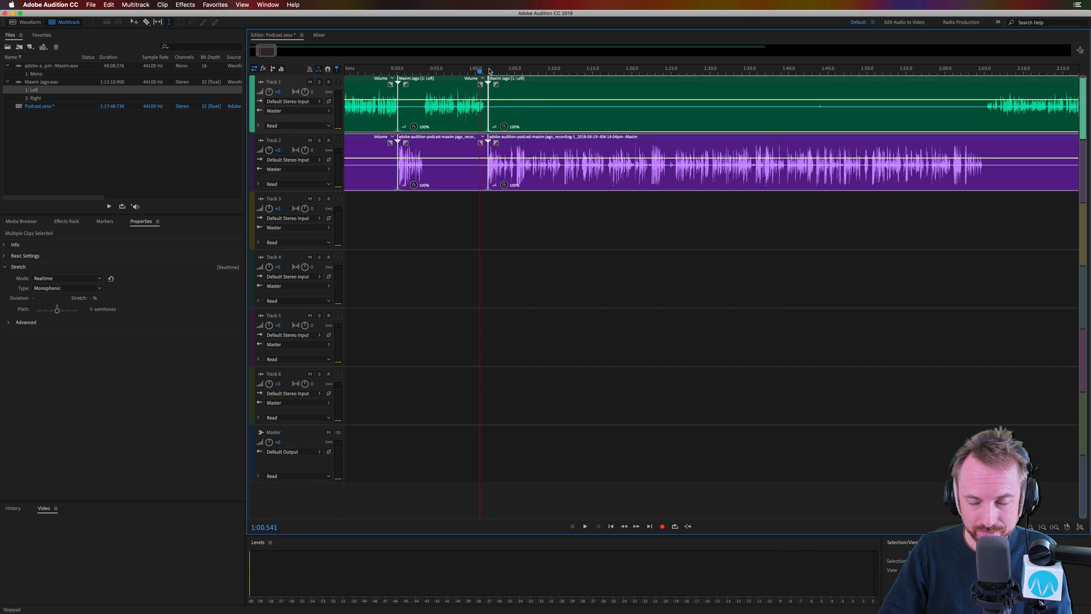